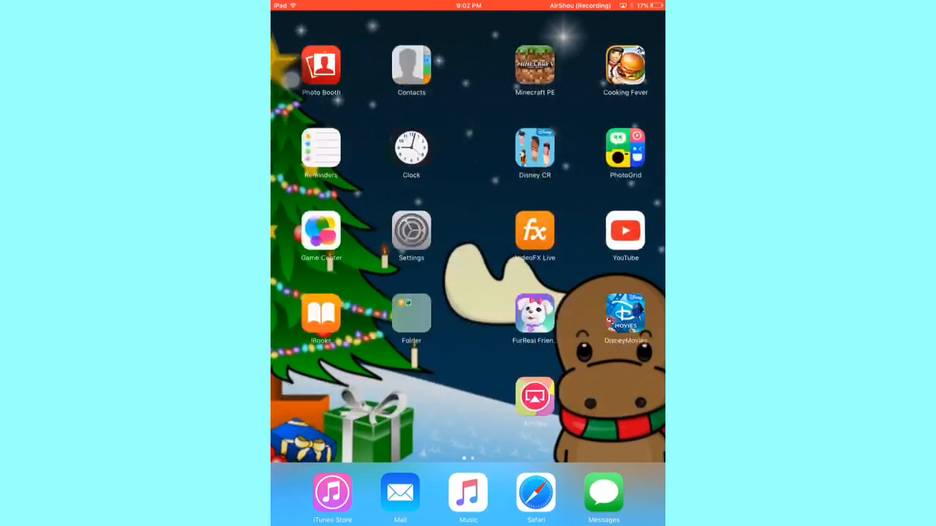
- Swipe across the Home Screen to reach the Photo Booth icon
{"action": "scroll", "scroll_direction": "left", "scroll_amount": 3}
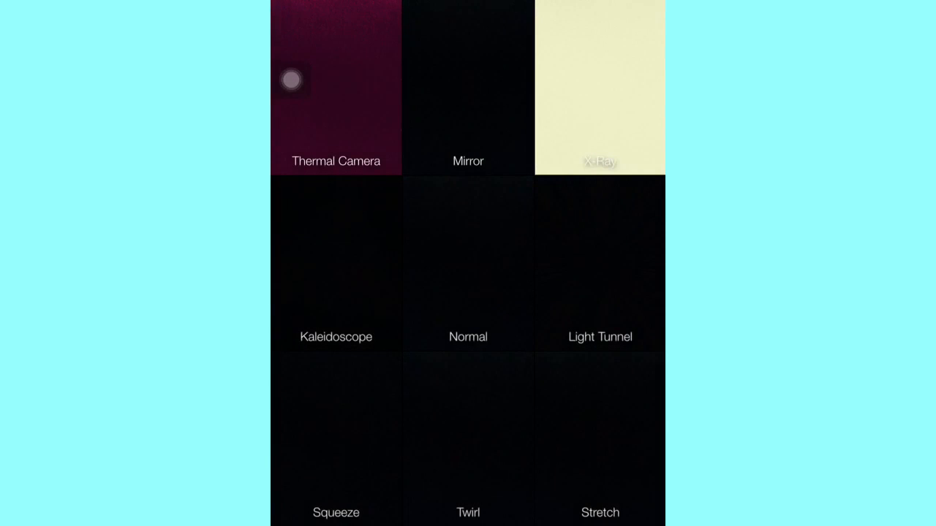
- Preview the Thermal Camera effect in Photo Booth, then return to the Home Screen
{"action": "left_click", "coordinate": [336, 88]}
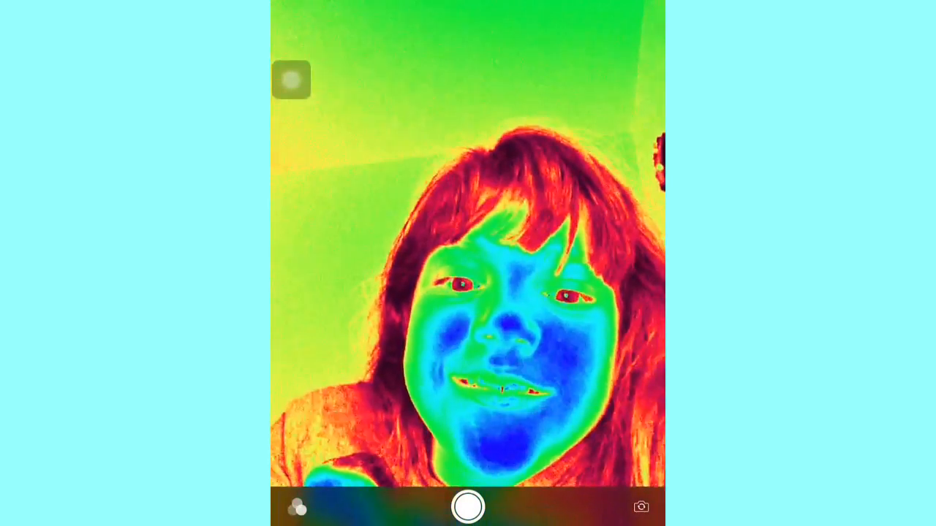
{"action": "key", "text": "home"}
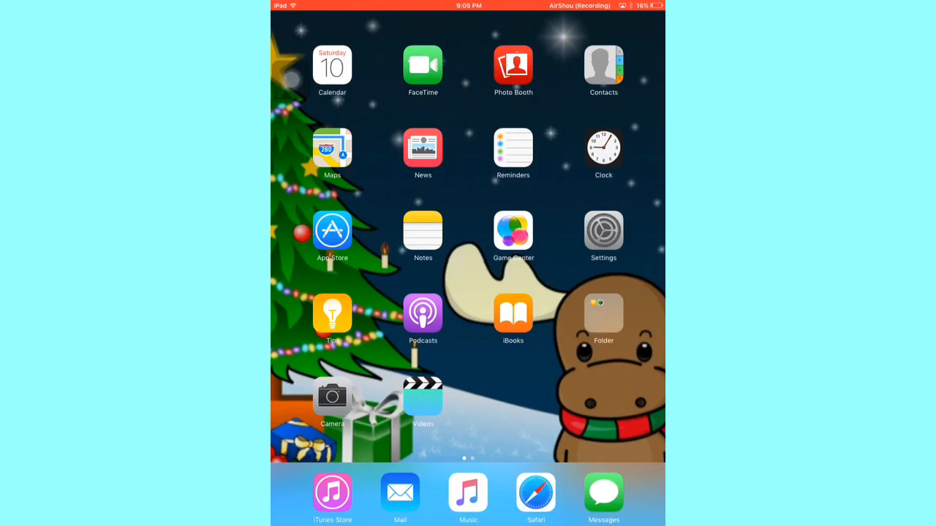
{"action": "left_click", "coordinate": [513, 313]}
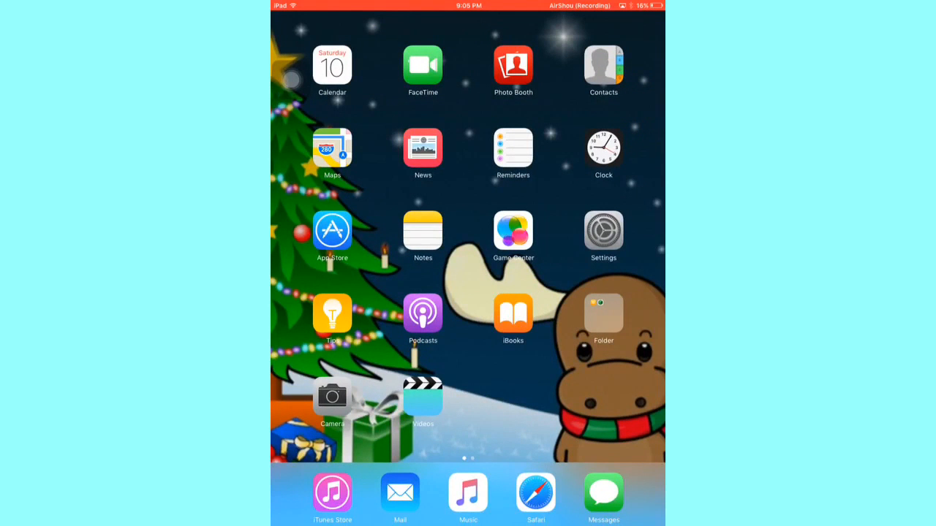
{"action": "left_click", "coordinate": [603, 316]}
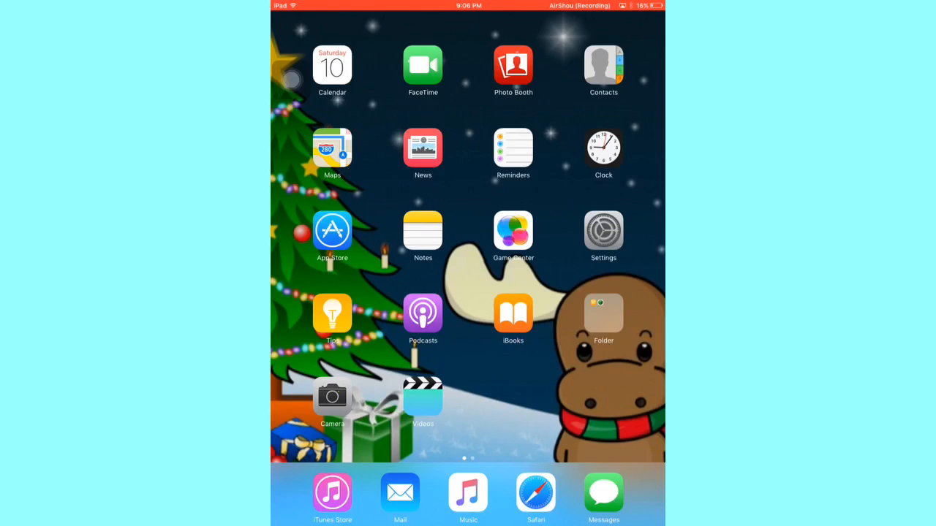
- Swipe left to the second page with Minecraft PE, Cooking Fever and YouTube
{"action": "scroll", "scroll_direction": "left", "scroll_amount": 3}
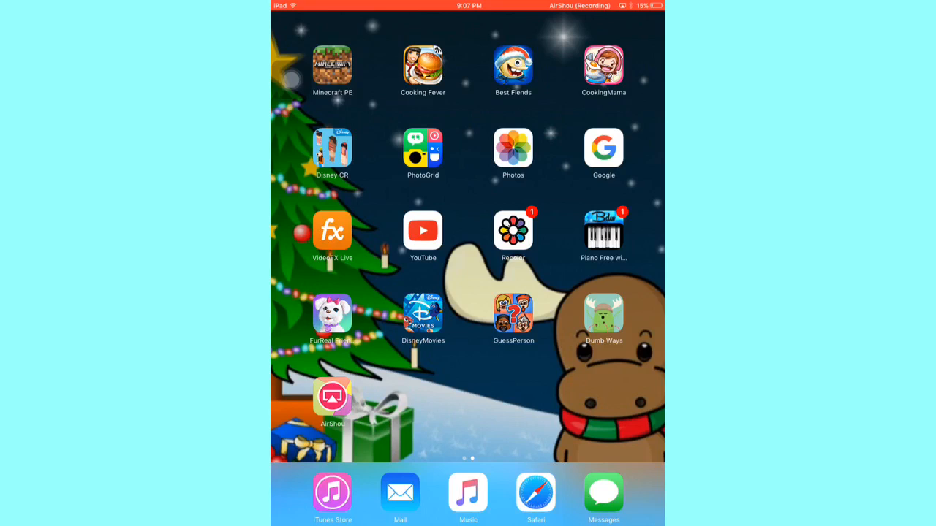
- Return to the first Home Screen page showing Calendar, FaceTime and Photo Booth
{"action": "left_click", "coordinate": [331, 395]}
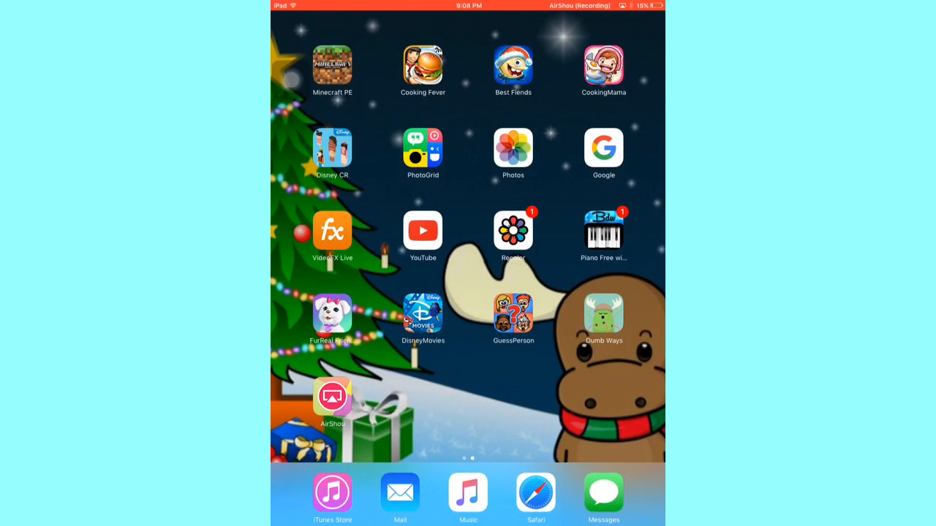
{"action": "scroll", "scroll_direction": "left", "scroll_amount": 3}
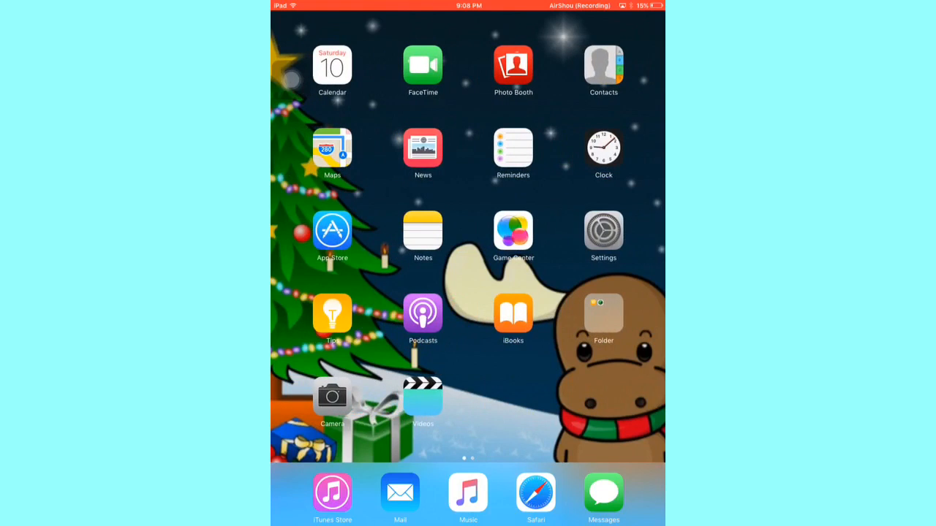